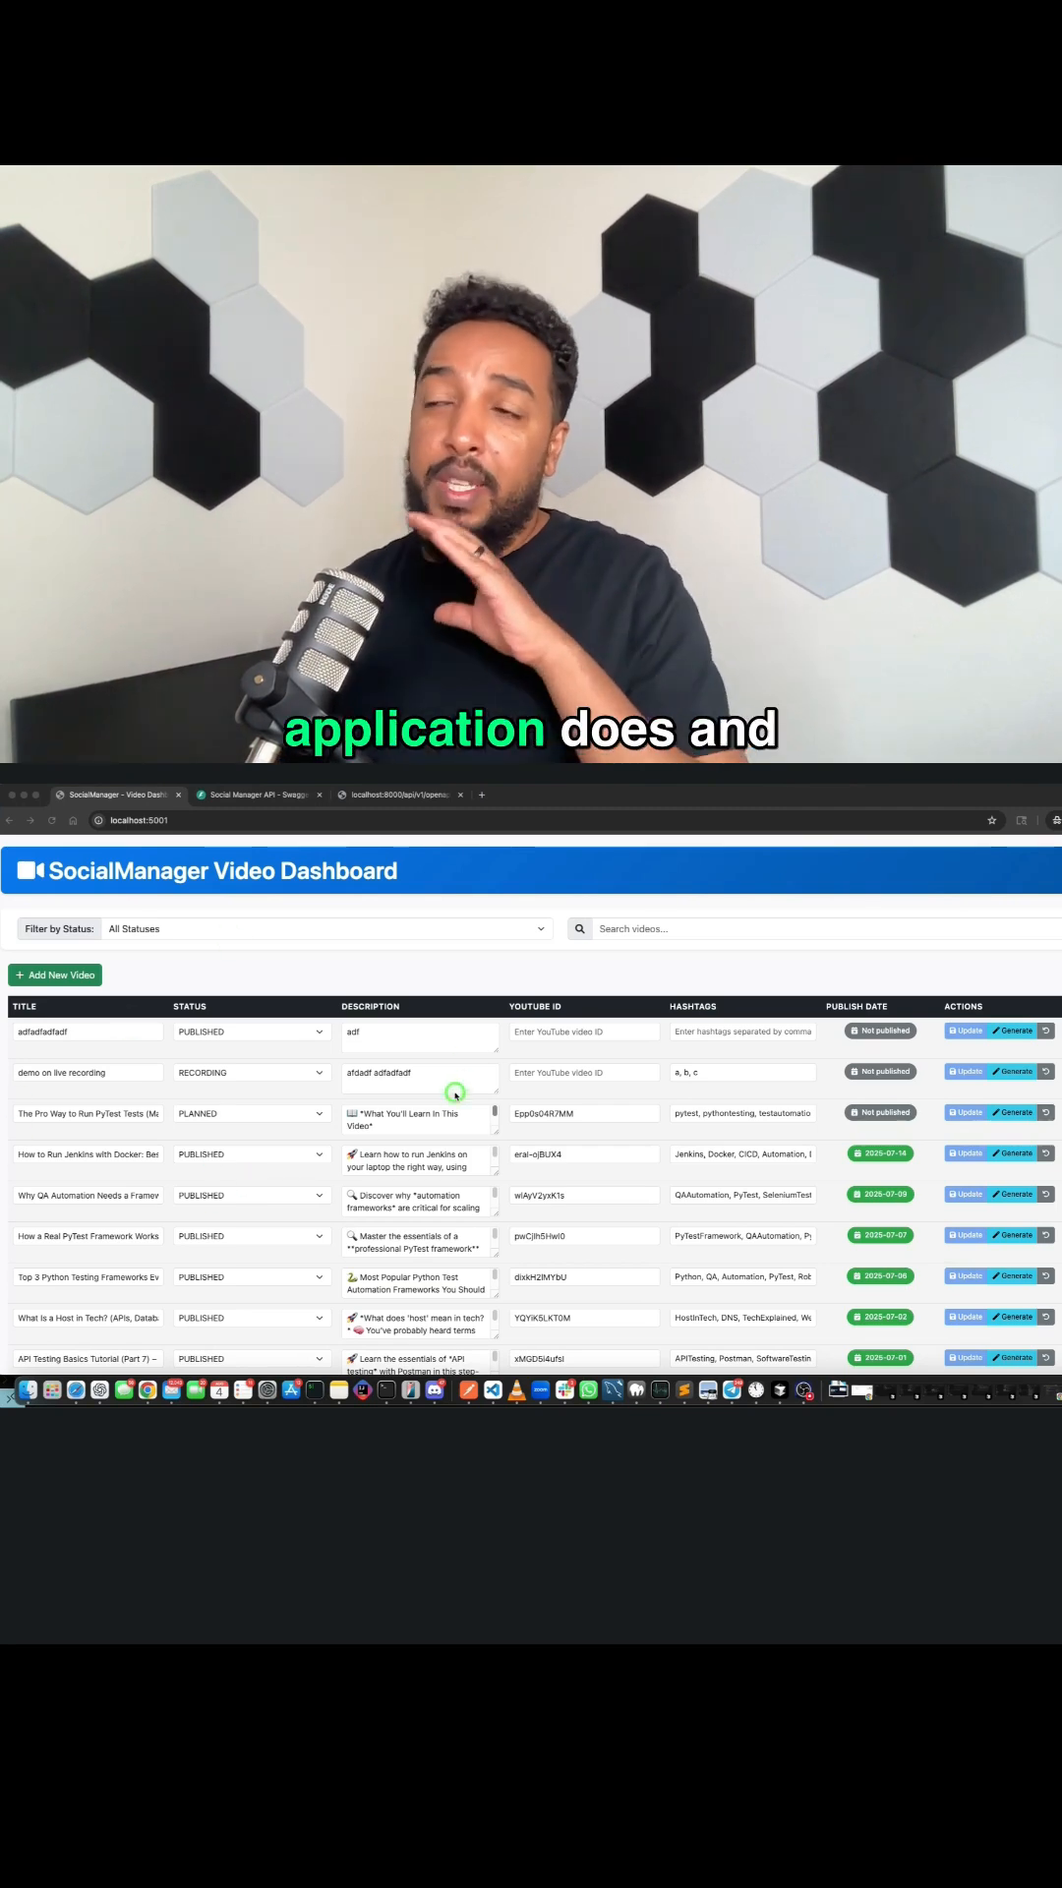
{"action": "mouse_move", "coordinate": [269, 971]}
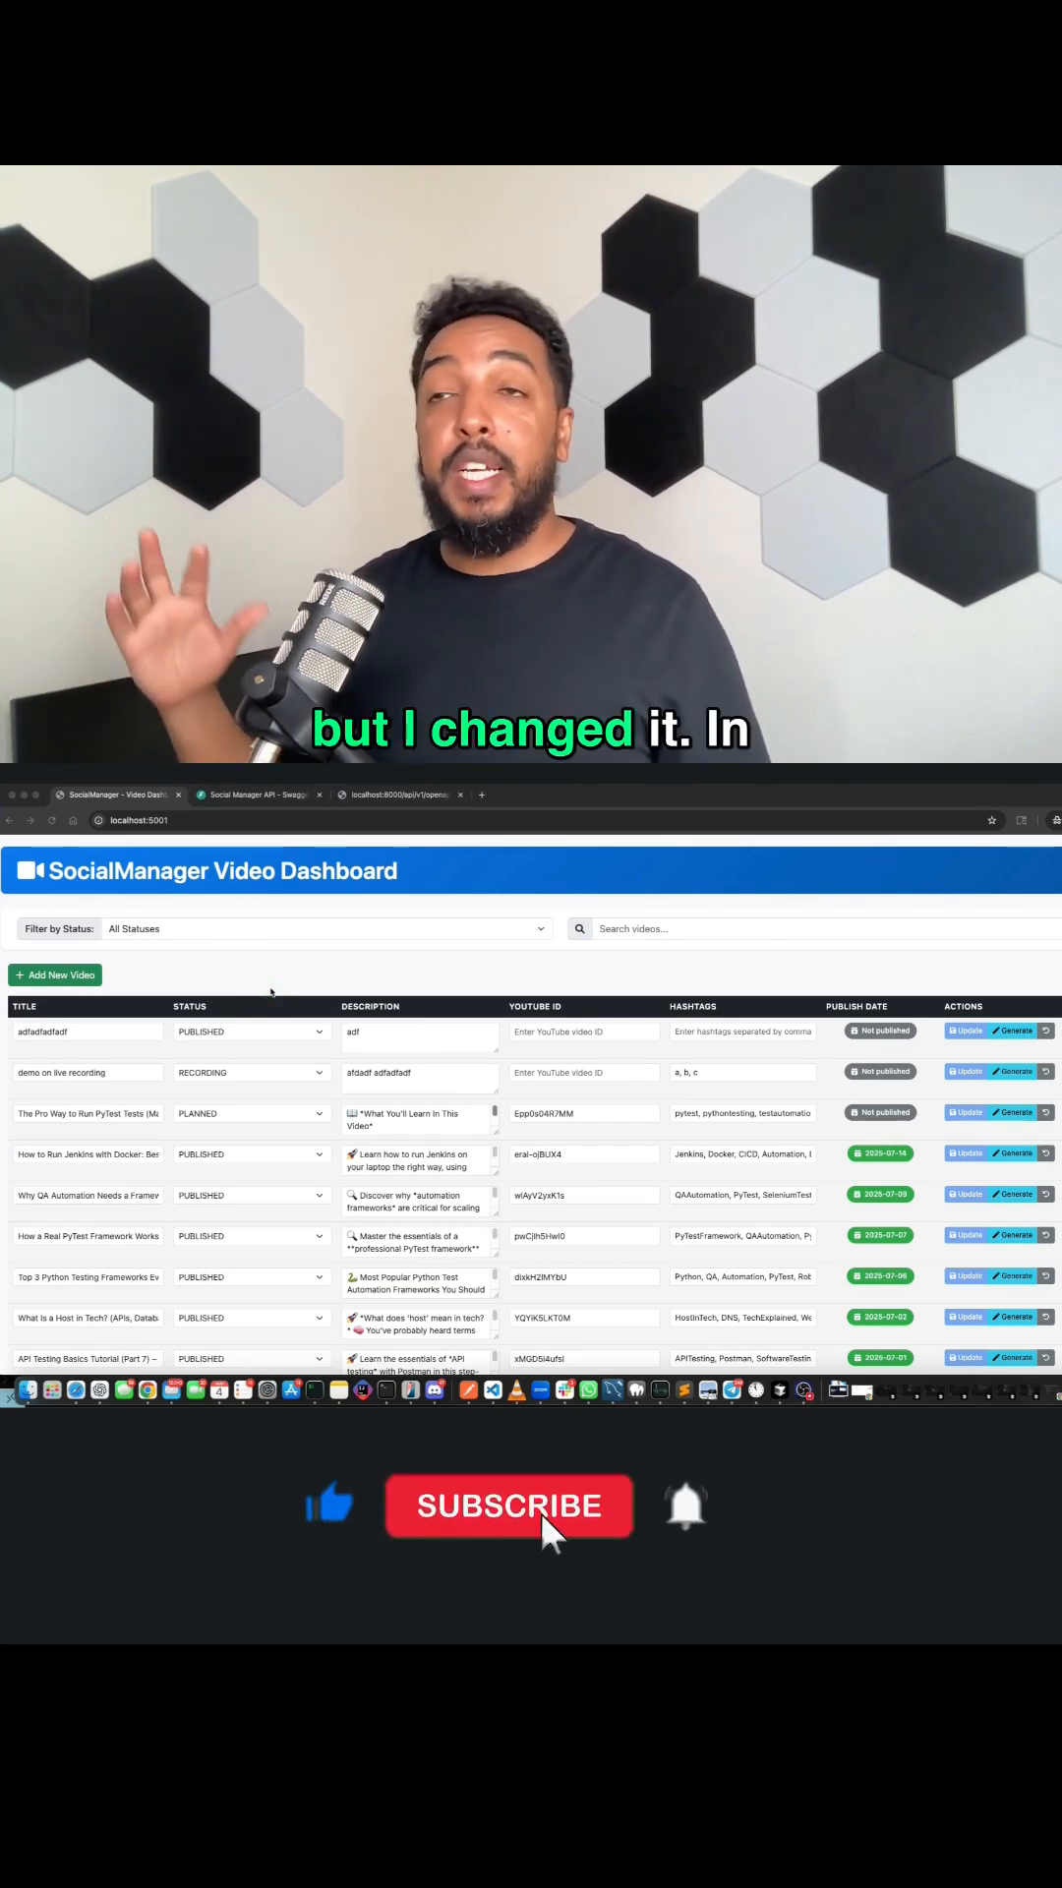
Review the GET /api/v1/videos/ parameters: skip, limit, status, search, published_after/before, sort_by, sort_order.
{"action": "left_click", "coordinate": [509, 1505]}
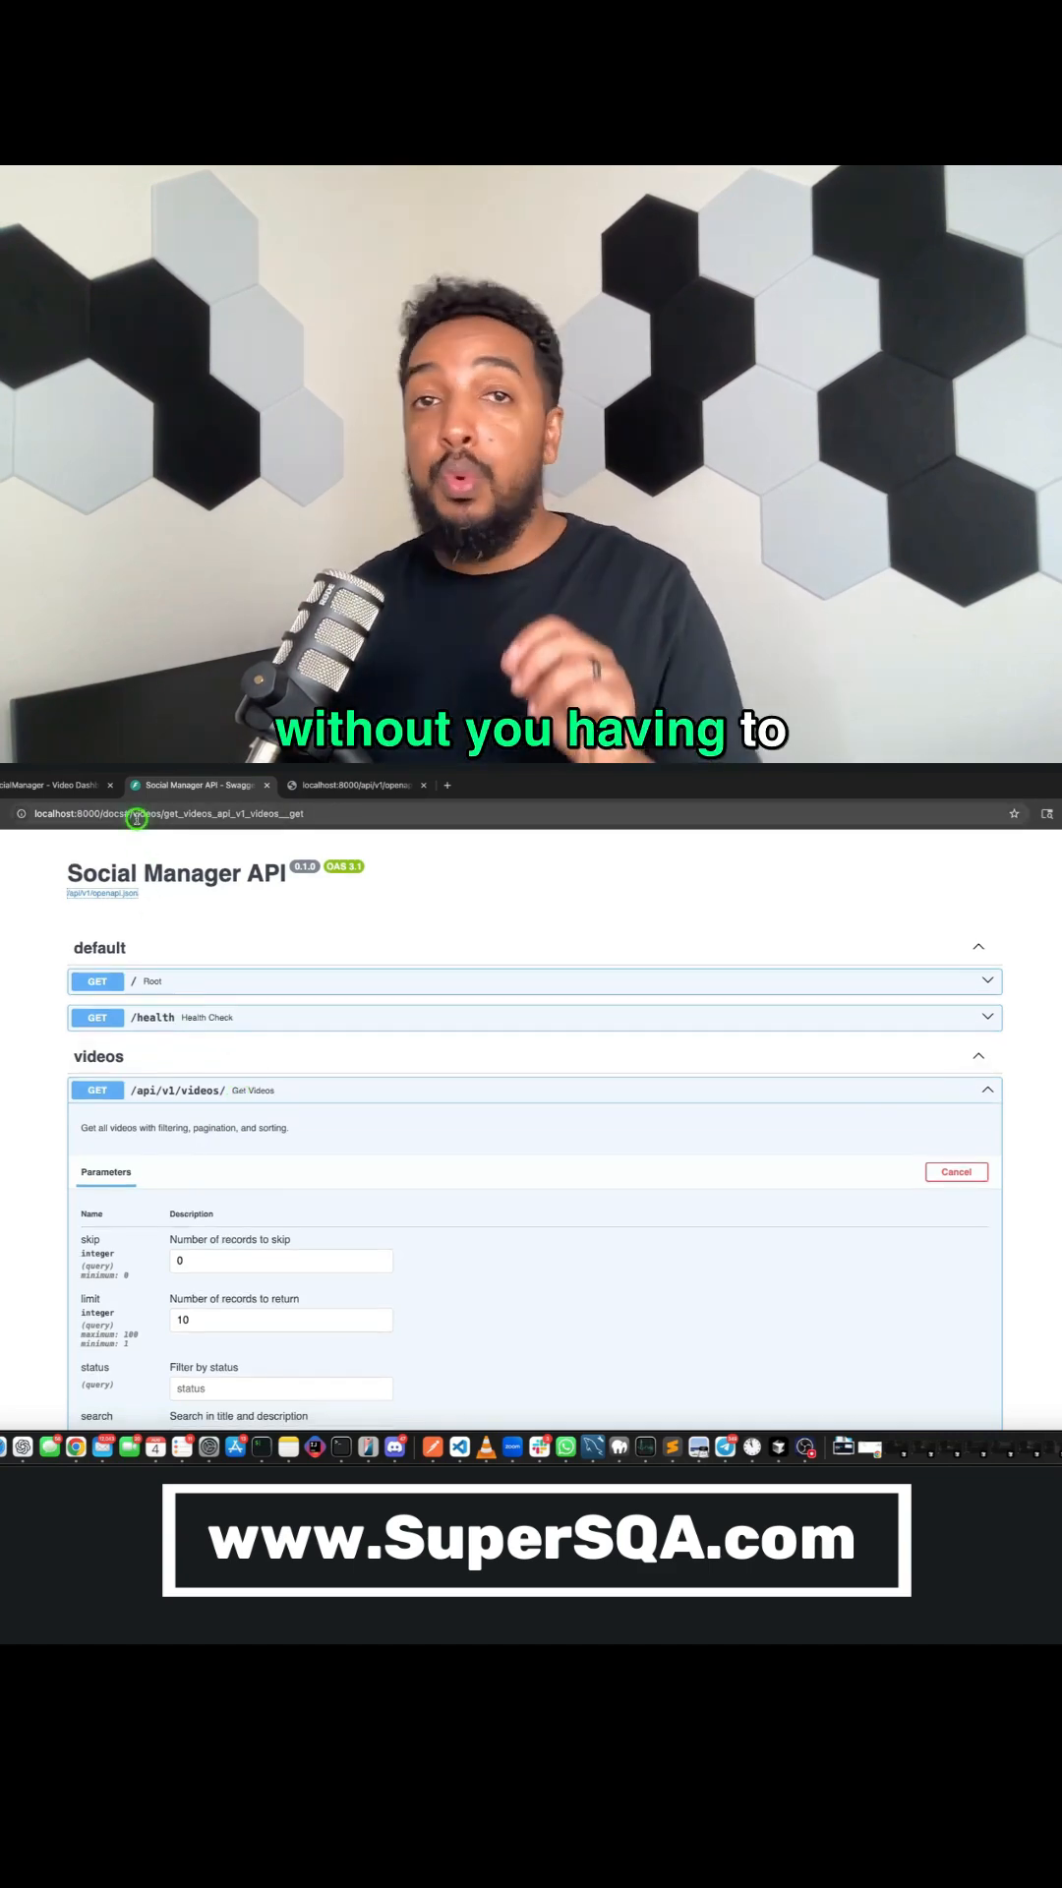
{"action": "scroll", "scroll_direction": "down", "scroll_amount": 3}
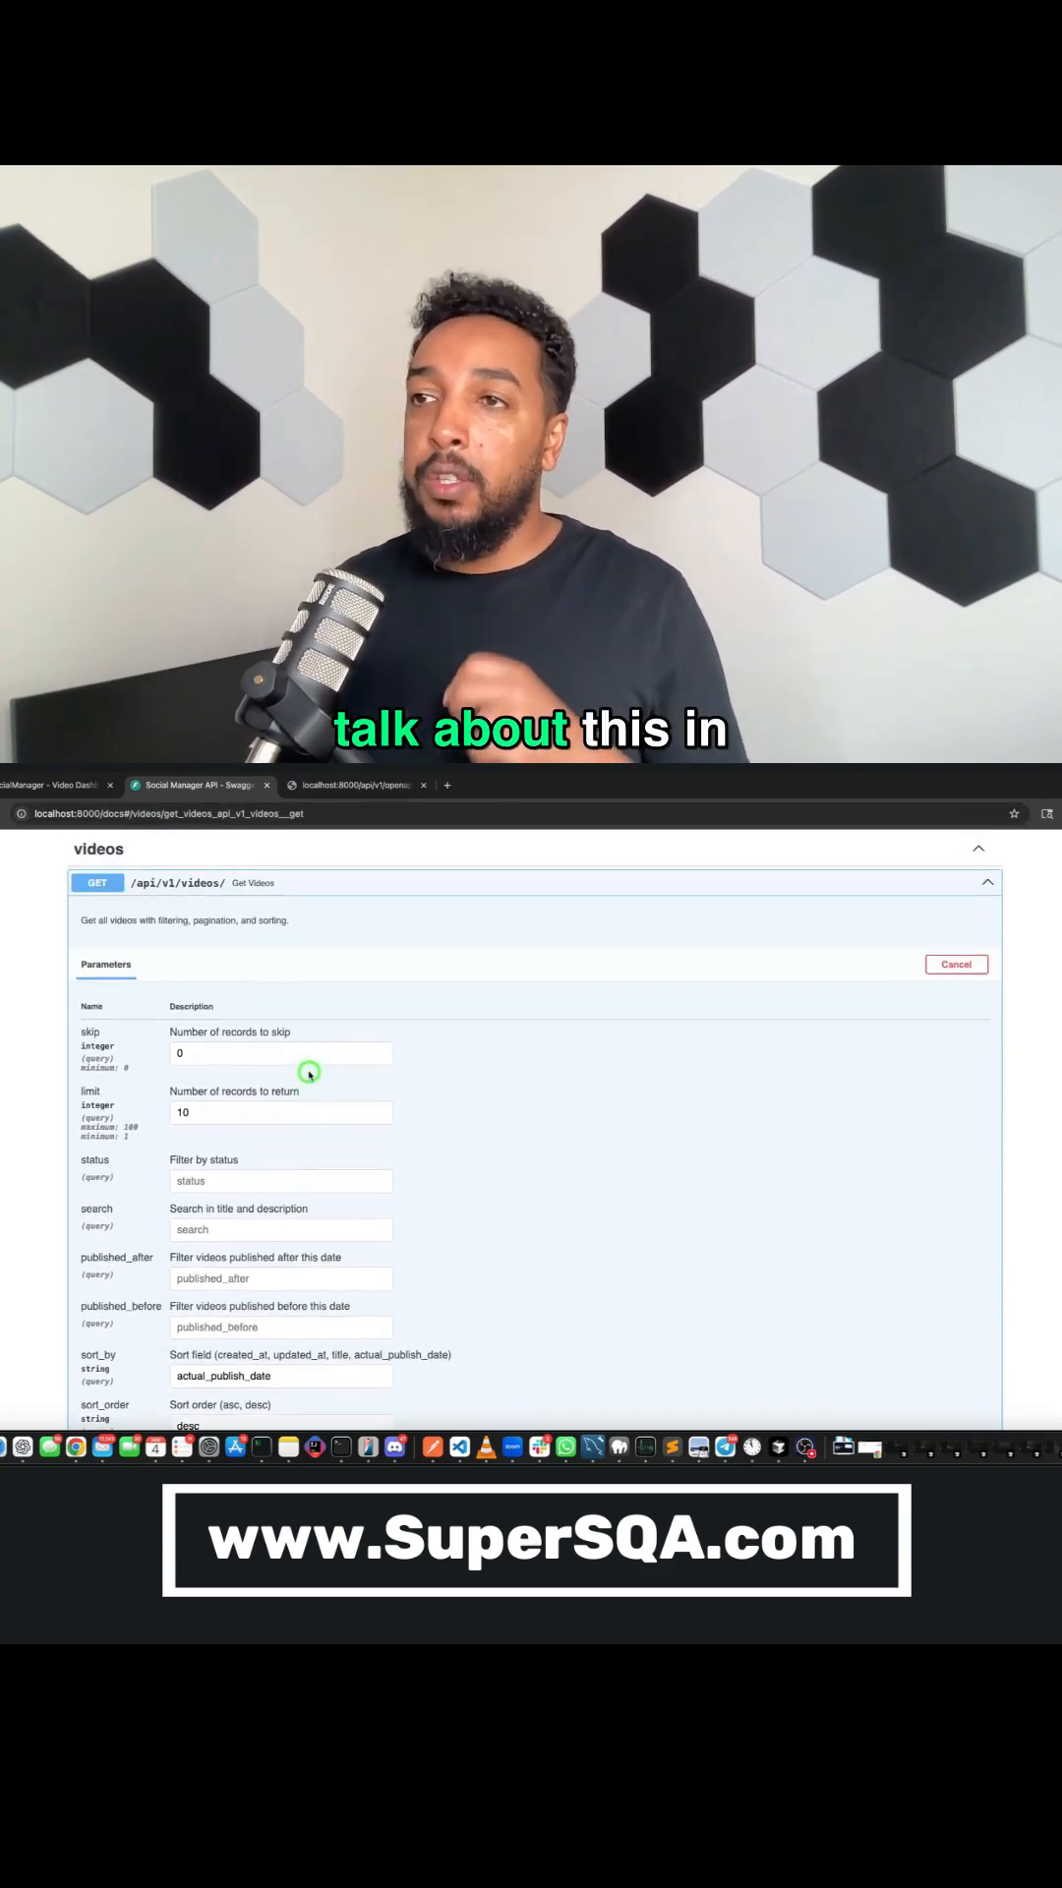